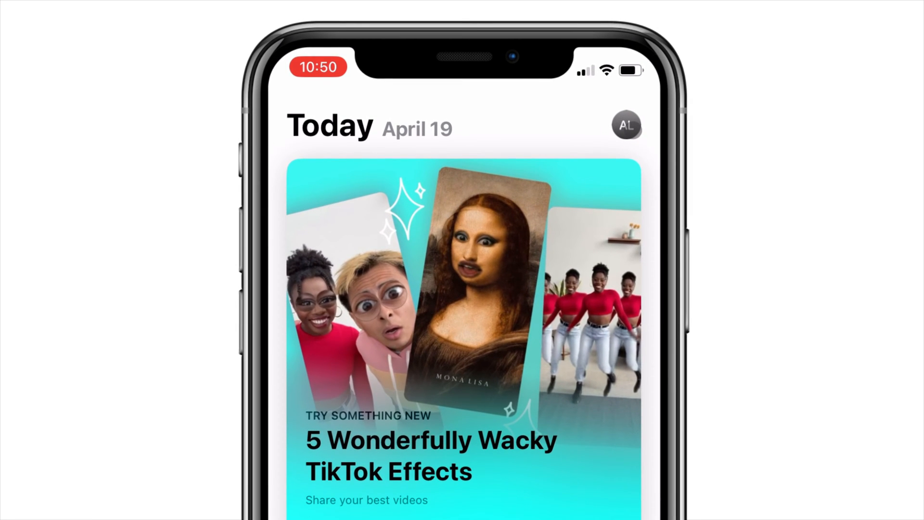
# - Reach the account page from the profile picture and go to its Country/Region settings
pyautogui.click(626, 125)
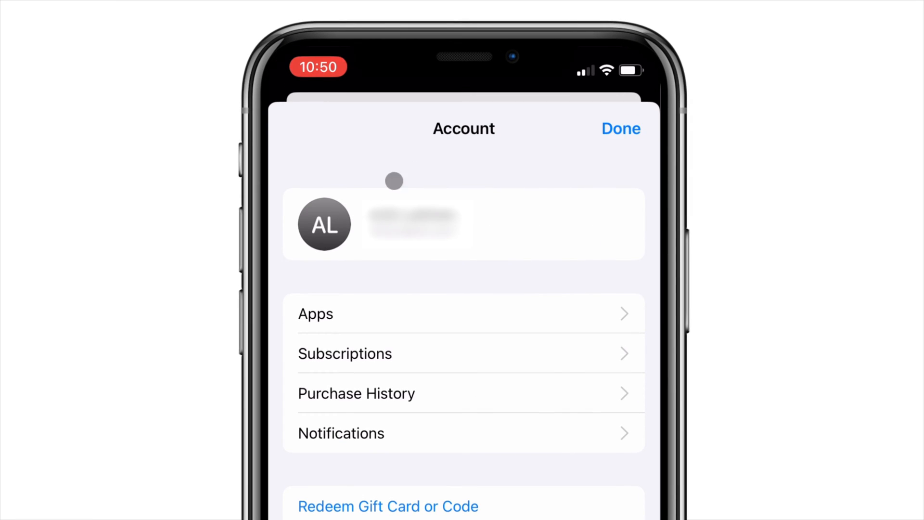
pyautogui.click(620, 127)
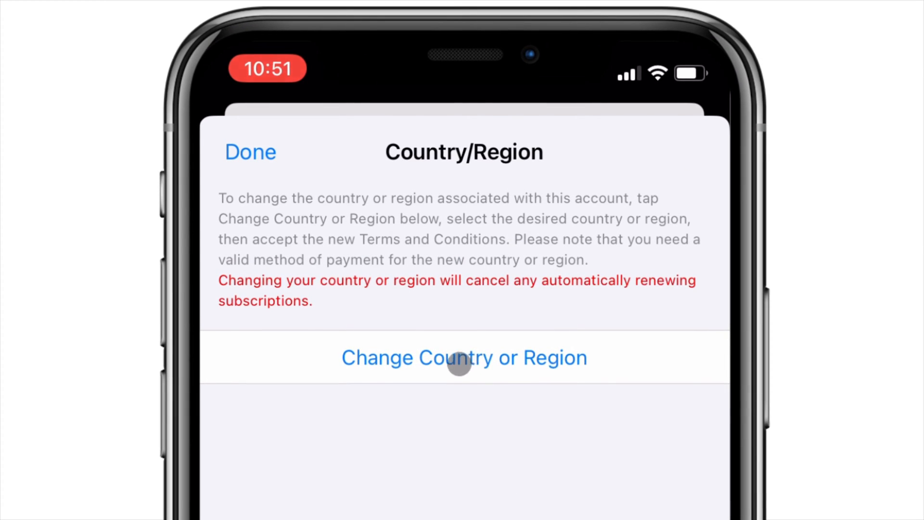
# - Start Change Country or Region and scroll the country list to find the new country
pyautogui.click(464, 358)
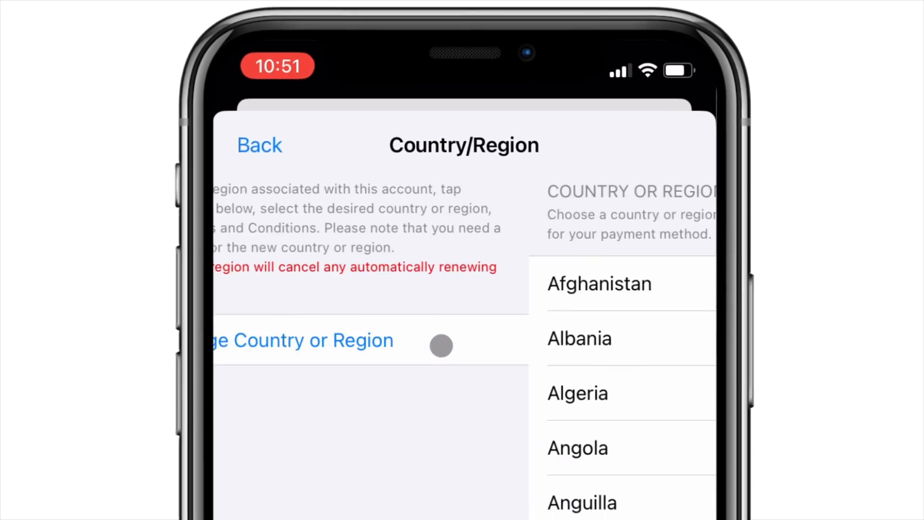
pyautogui.scroll(-3)
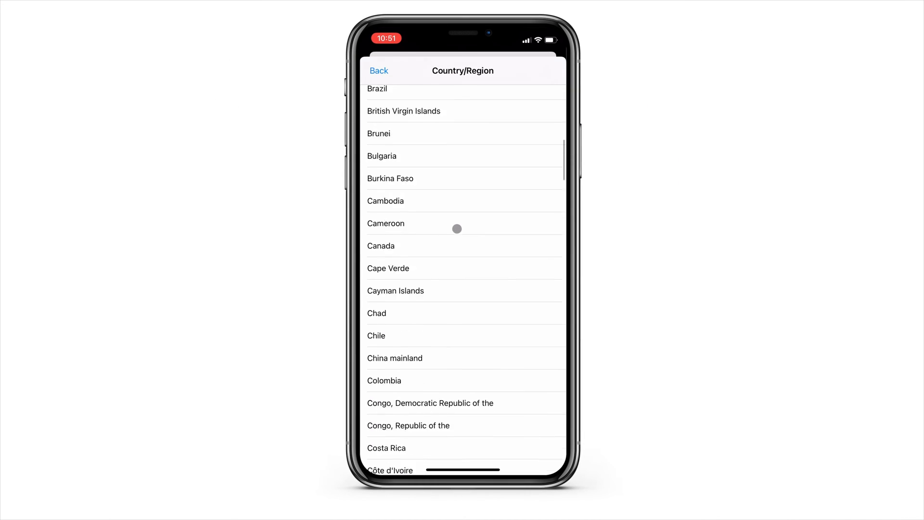
pyautogui.scroll(-3)
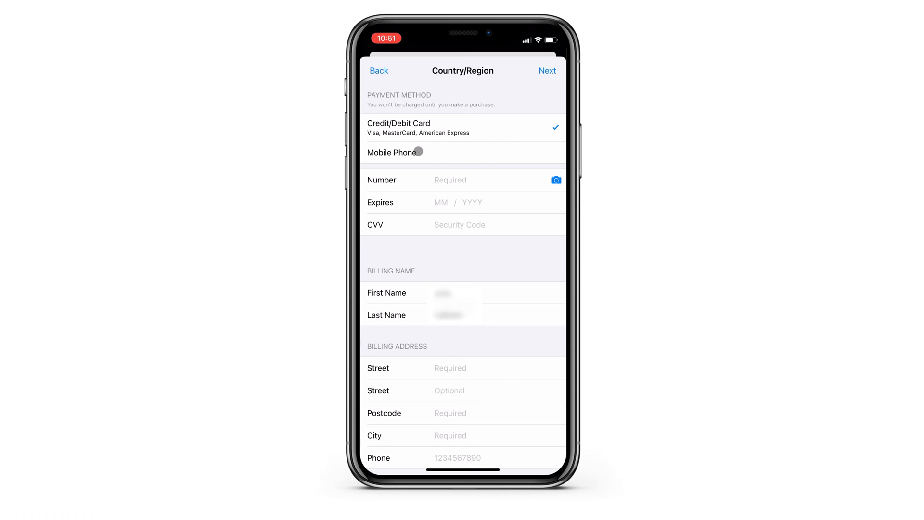
# - Finish the iPhone payment form and land on the Mac App Store's featured apps home page
pyautogui.click(406, 152)
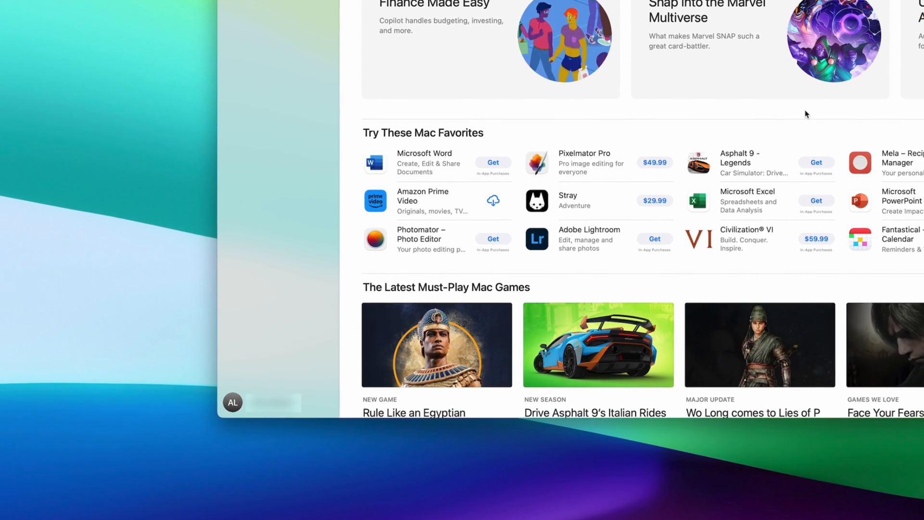
# - View the Mac account settings summary showing United States and begin Change Country or Region
pyautogui.scroll(-3)
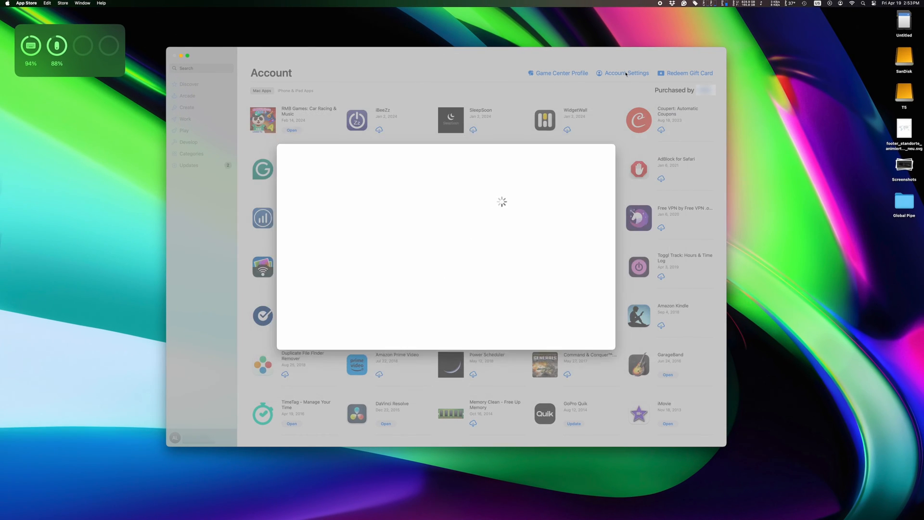
pyautogui.click(625, 73)
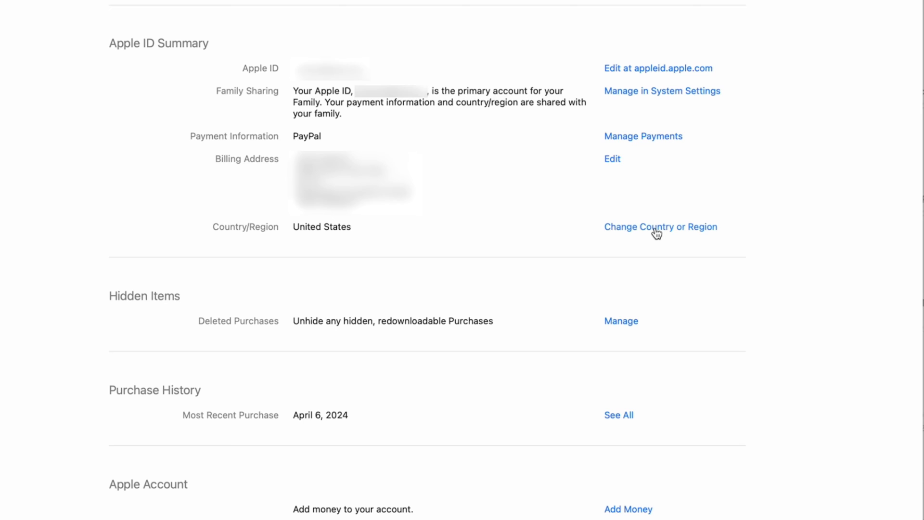
pyautogui.click(660, 226)
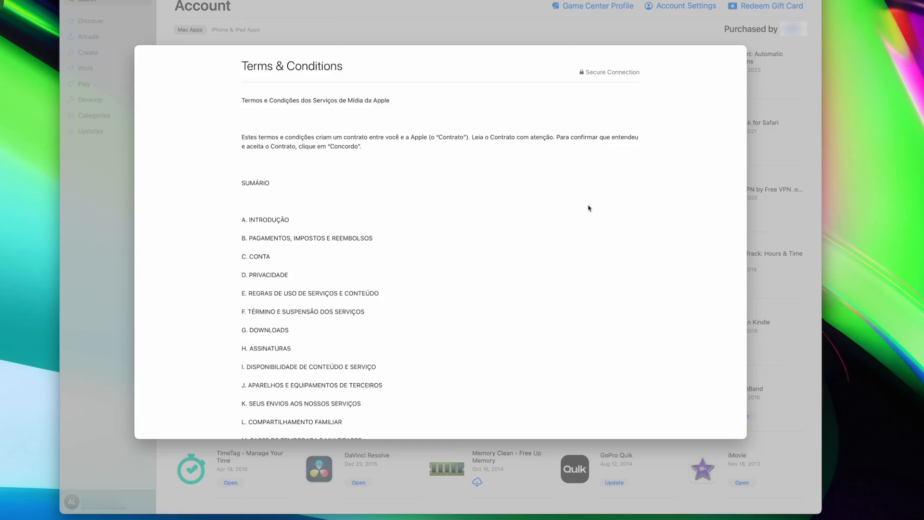
# - Scroll the new region's Portuguese Terms & Conditions down to the account section
pyautogui.scroll(-3)
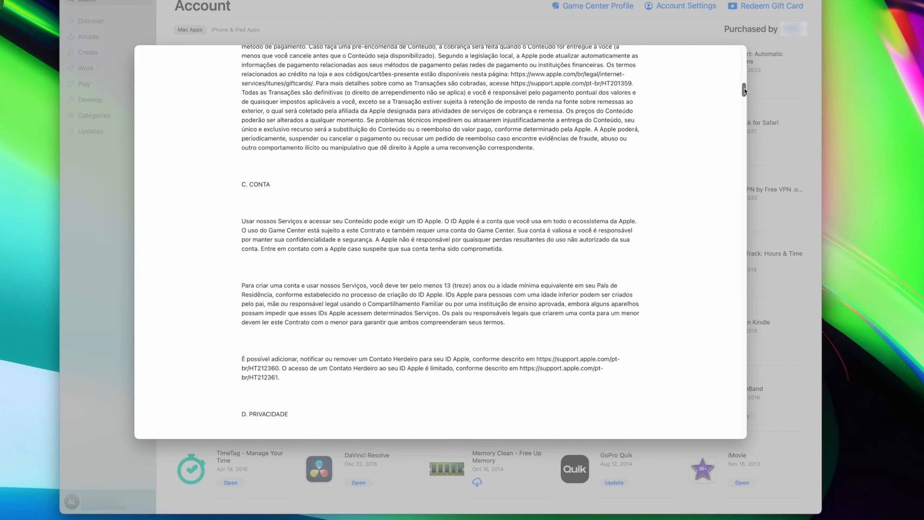